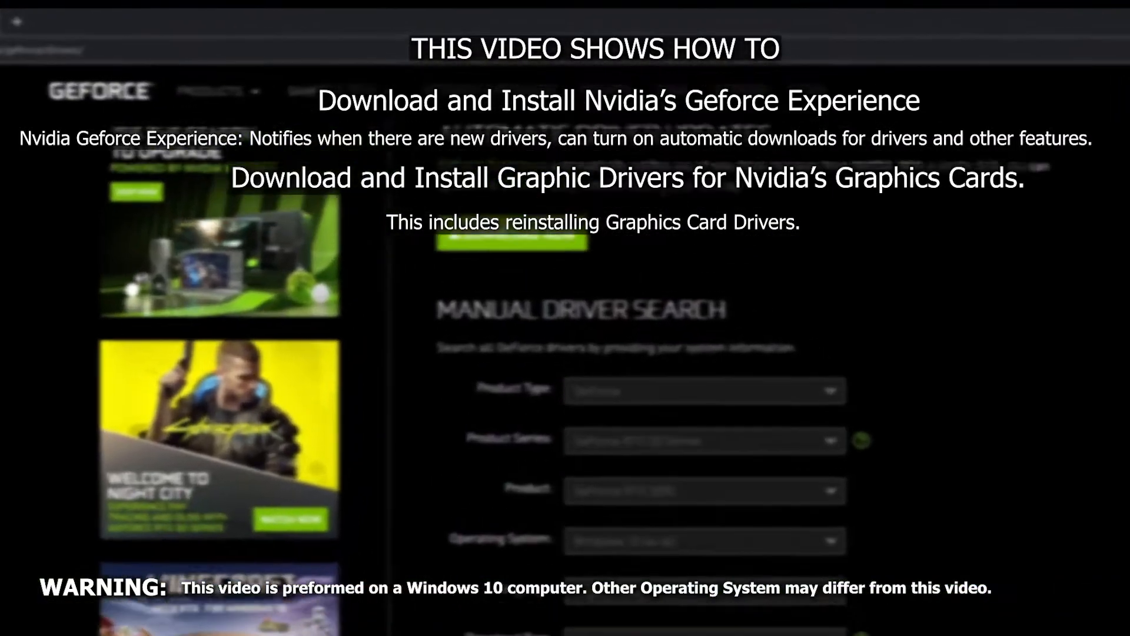
Step: Scroll the GeForce Experience overview page to review its download offer
{"action": "scroll", "scroll_direction": "up", "scroll_amount": 3}
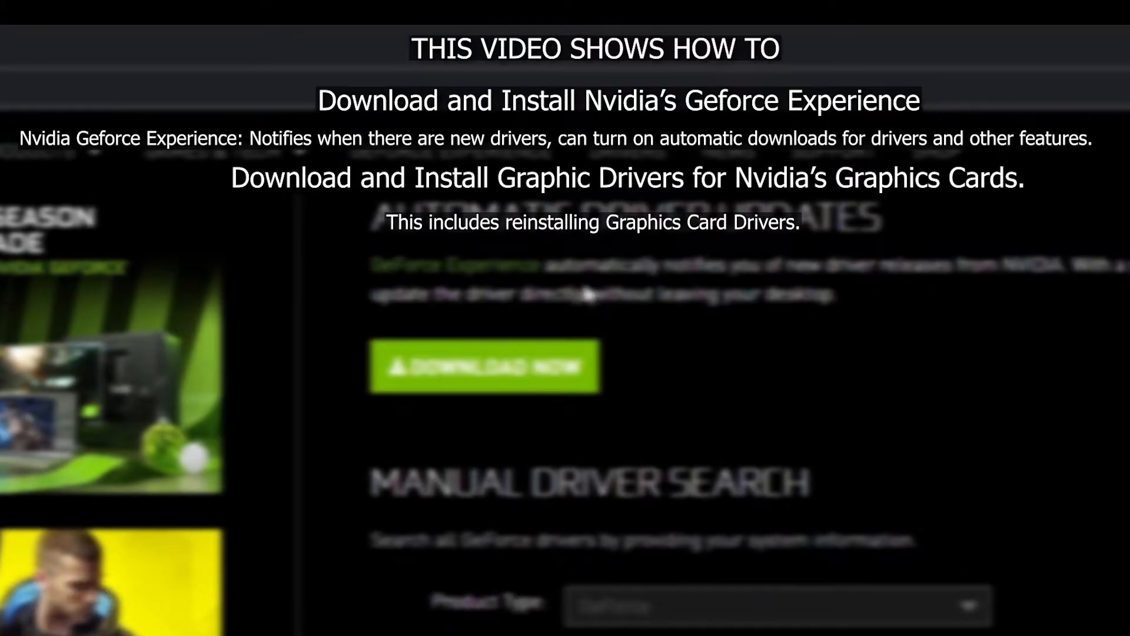
{"action": "scroll", "scroll_direction": "down", "scroll_amount": 3}
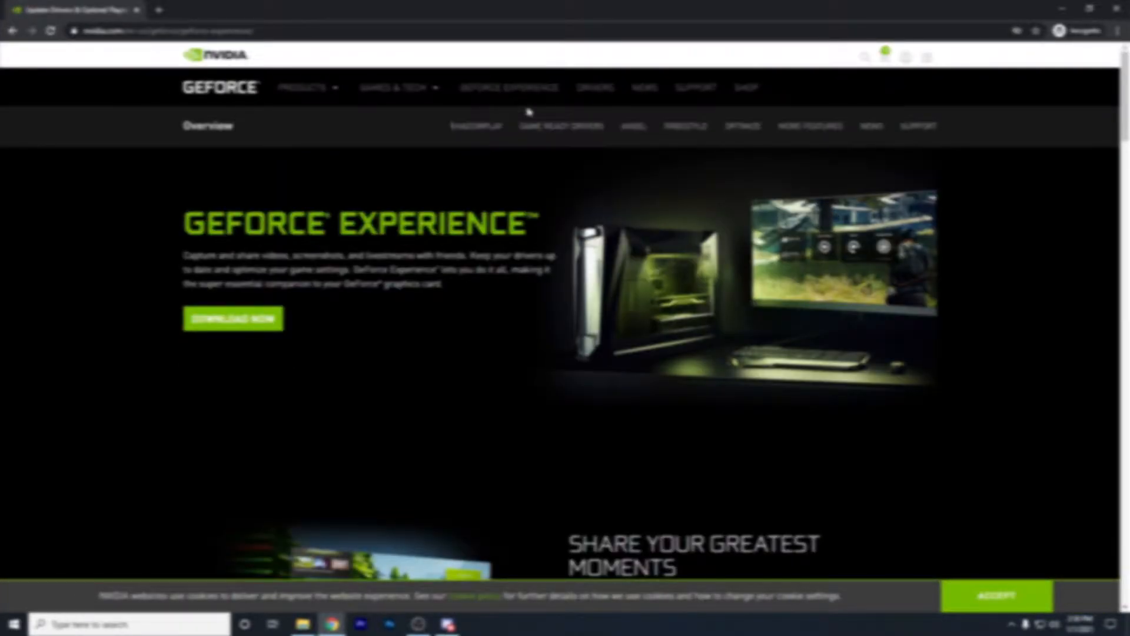
{"action": "mouse_move", "coordinate": [613, 245]}
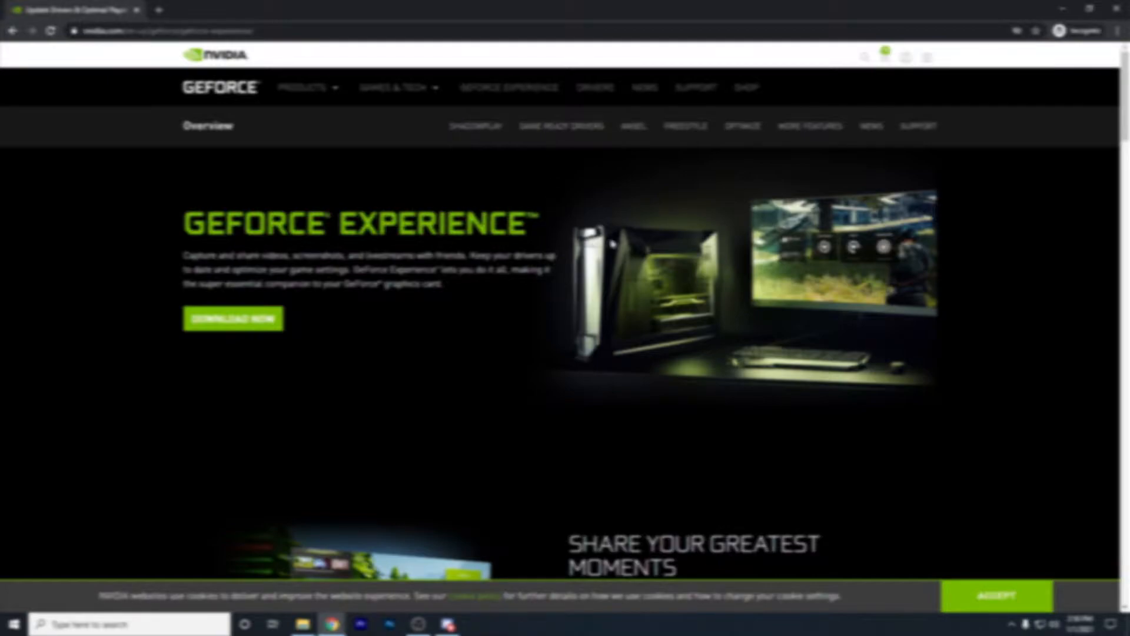
{"action": "mouse_move", "coordinate": [233, 333]}
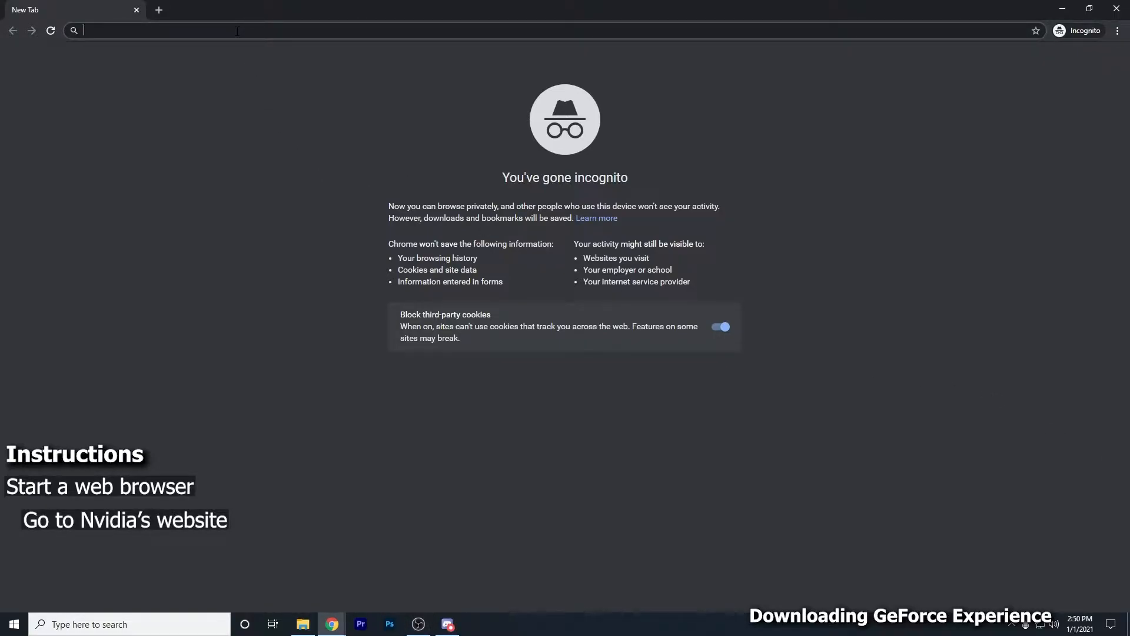
Step: Search Google for 'nvidia' and go to the official nvidia.com home page
{"action": "type", "text": "nvidia&oq=nvidia&aqs=chrome..69i57j0i271l2.3271j0j1&sourceid=chrome&ie=UTF-8"}
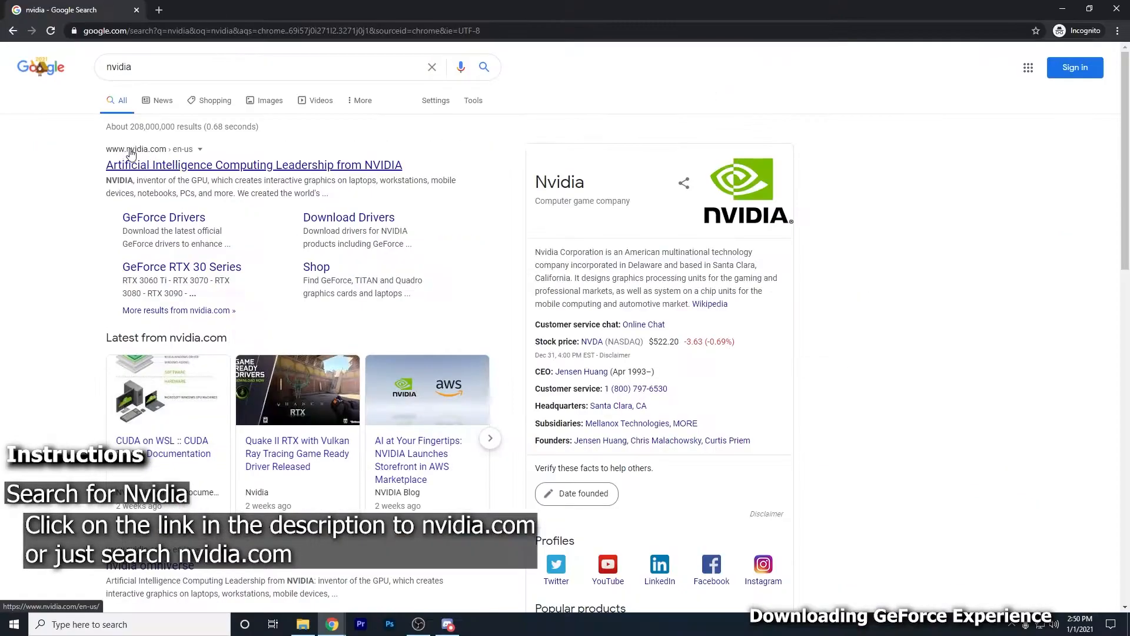
{"action": "left_click", "coordinate": [254, 165]}
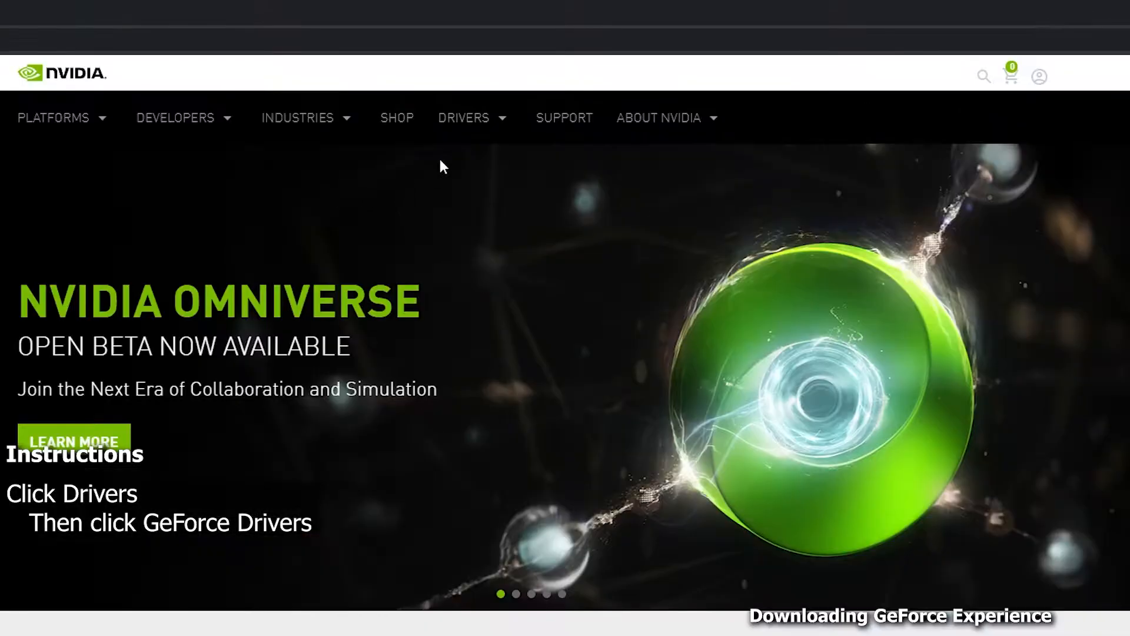
Step: Go to the GeForce Drivers page via the Drivers menu and view its driver sections
{"action": "left_click", "coordinate": [463, 118]}
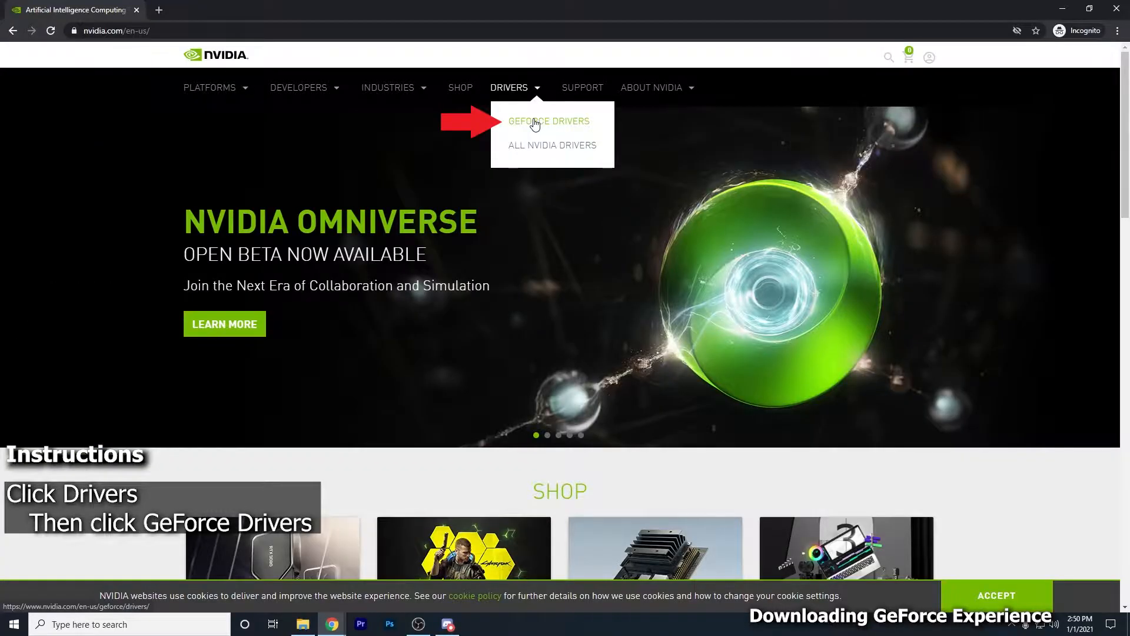
{"action": "left_click", "coordinate": [547, 122]}
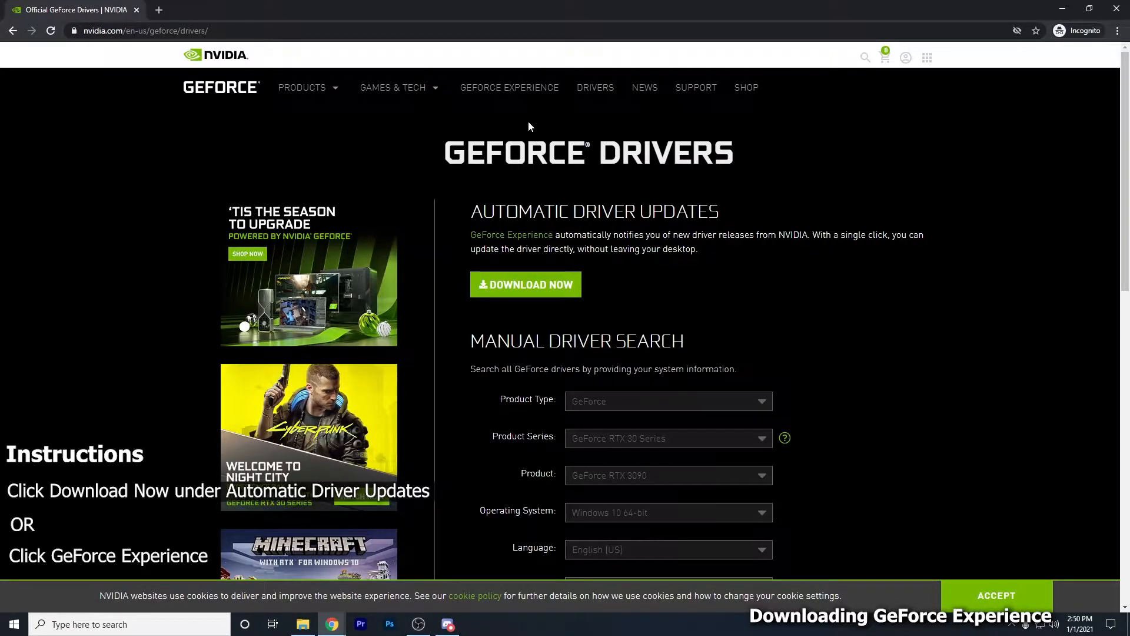
{"action": "scroll", "scroll_direction": "down", "scroll_amount": 3}
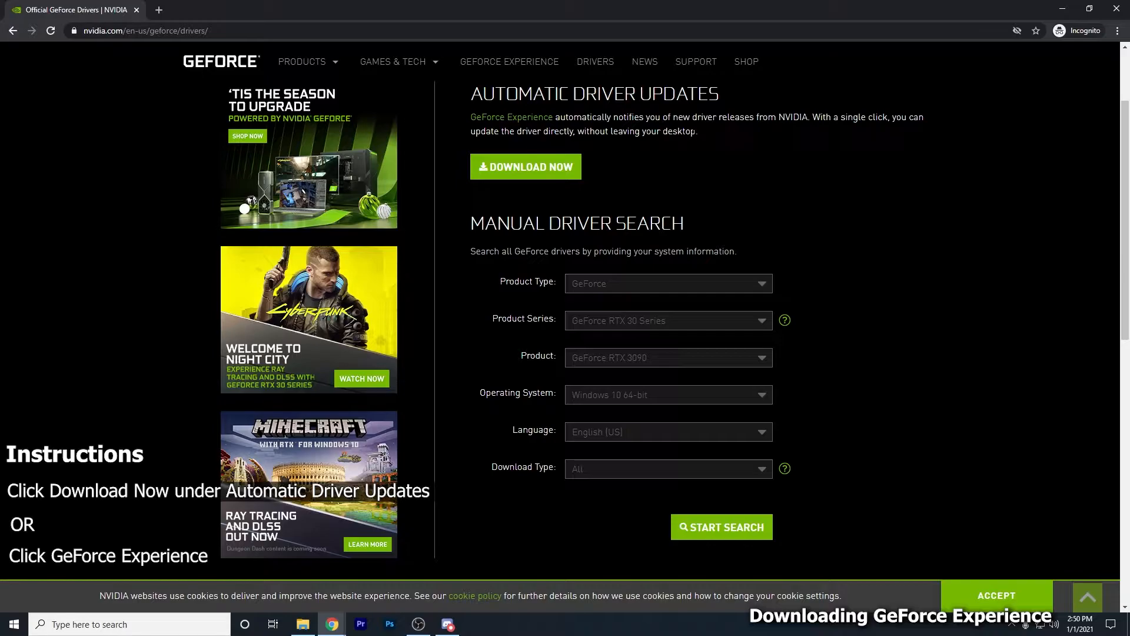
{"action": "mouse_move", "coordinate": [527, 119]}
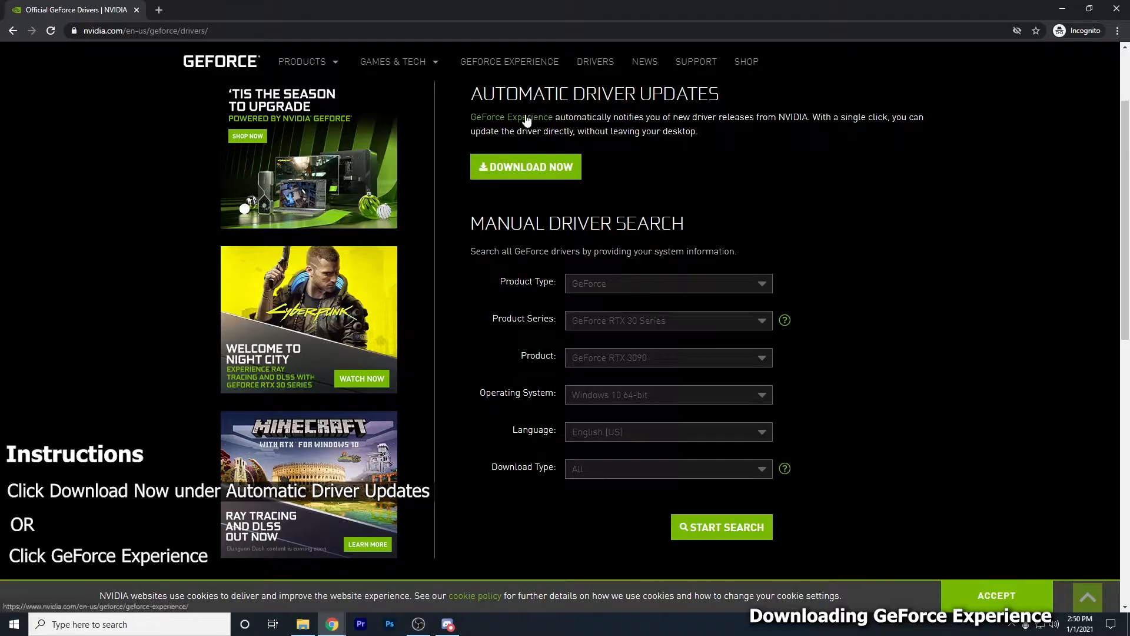
Step: Go to the GeForce Experience product page and download its installer .exe
{"action": "left_click", "coordinate": [510, 116]}
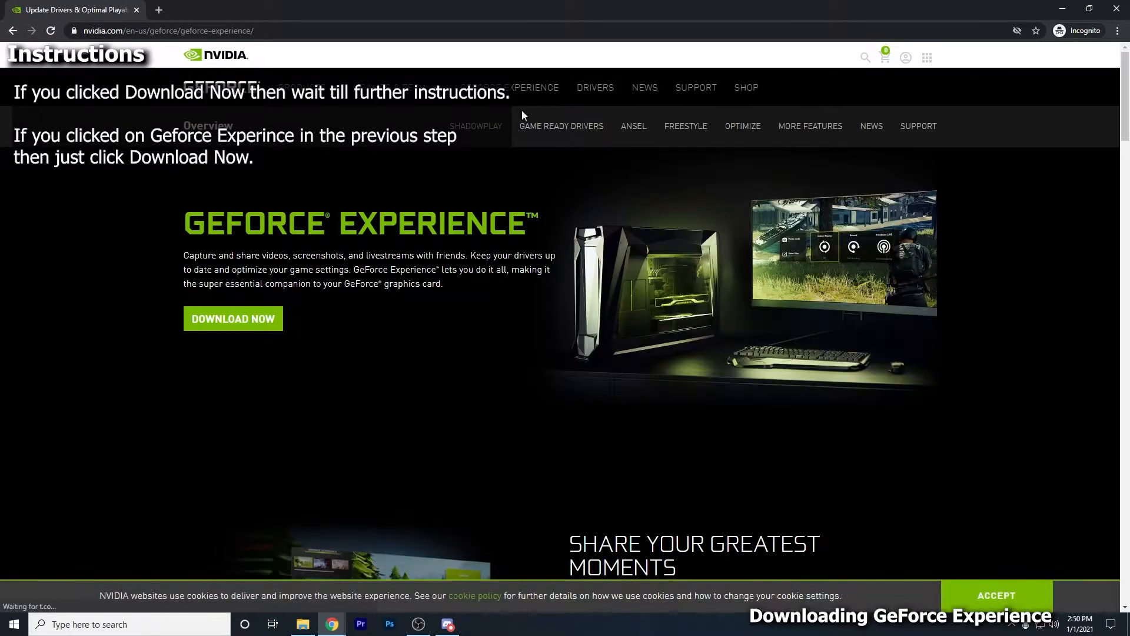
{"action": "mouse_move", "coordinate": [542, 136]}
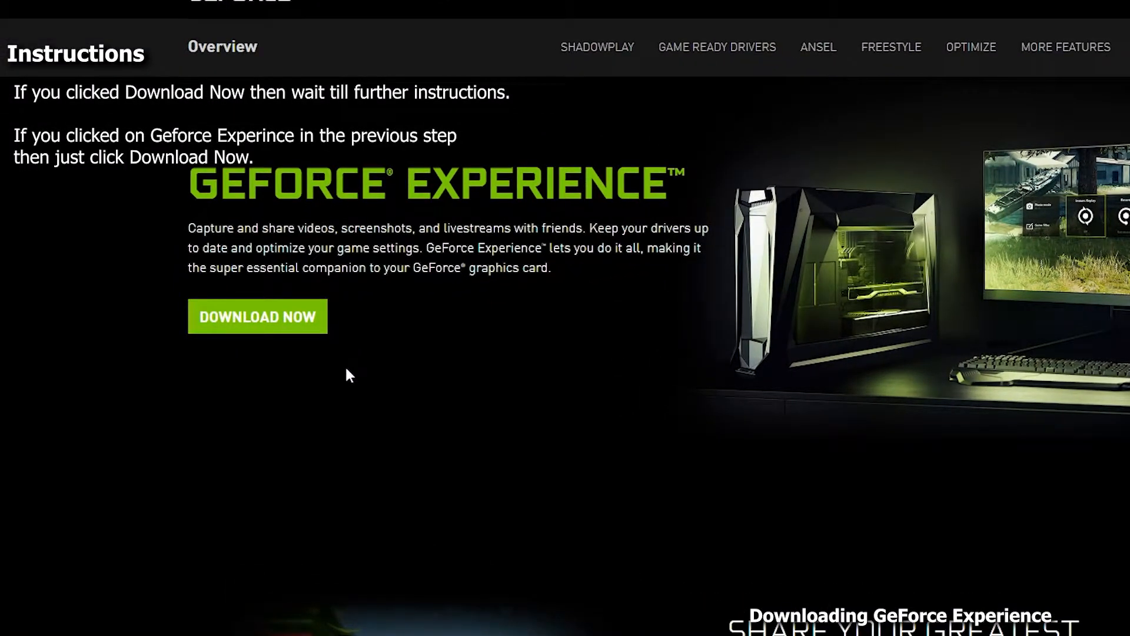
{"action": "left_click", "coordinate": [257, 315]}
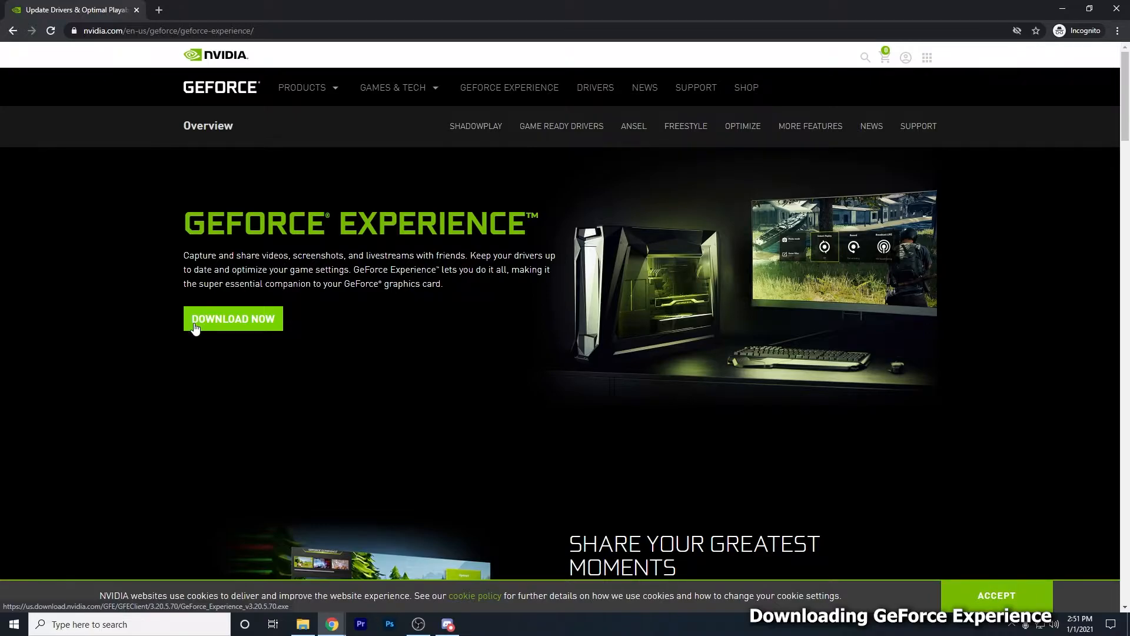
{"action": "left_click", "coordinate": [233, 319]}
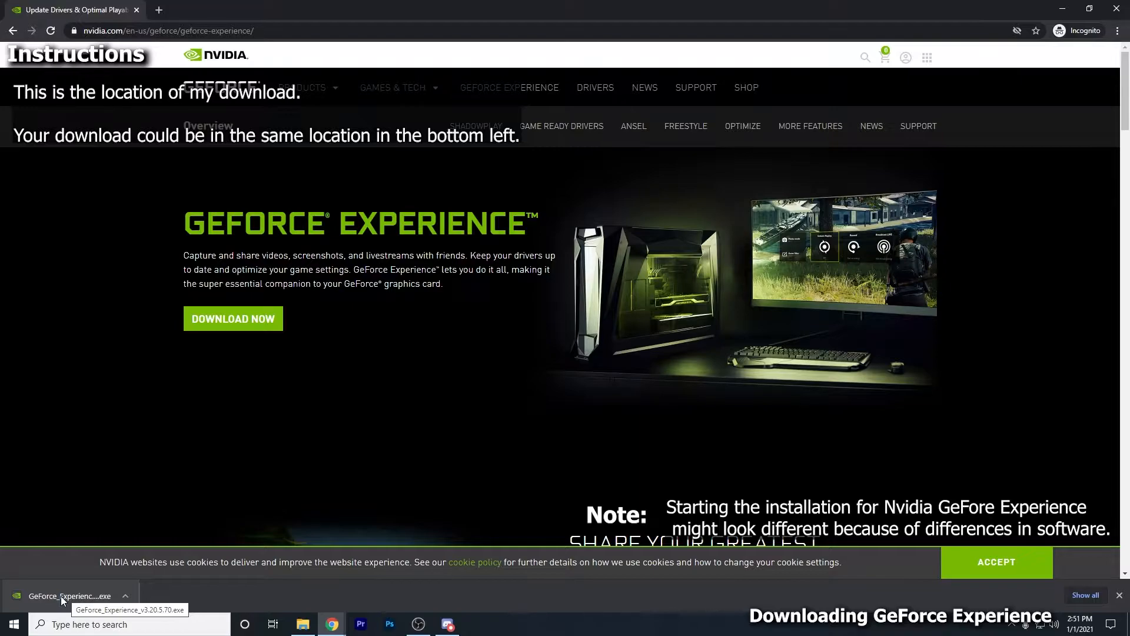
Step: Launch the downloaded installer and answer Yes to the User Account Control prompt
{"action": "left_click", "coordinate": [68, 596]}
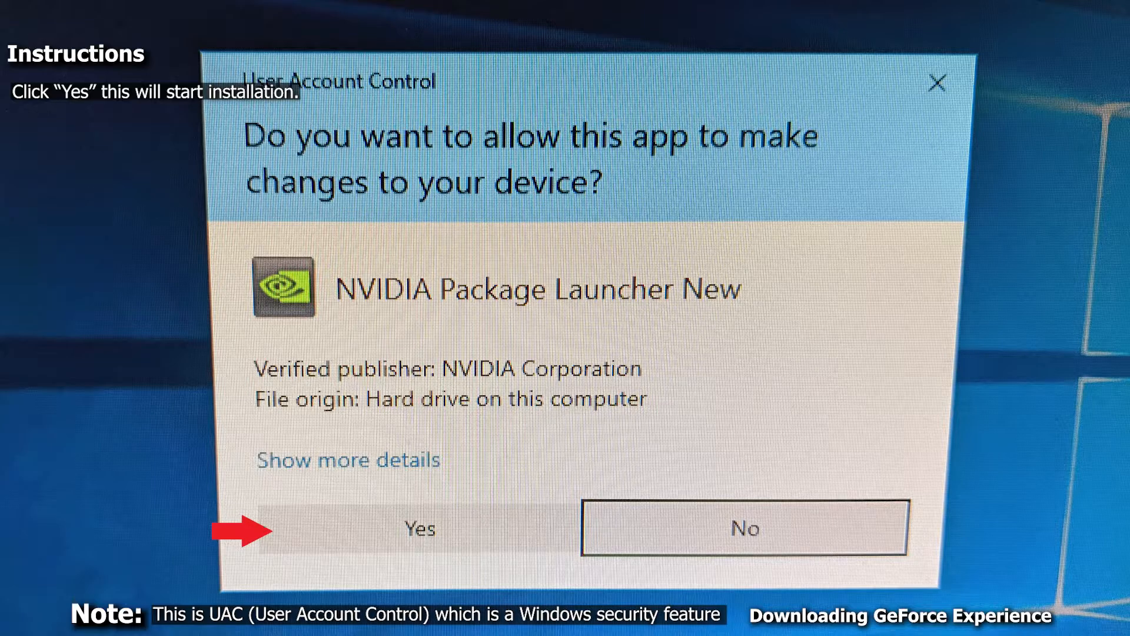
{"action": "left_click", "coordinate": [420, 528]}
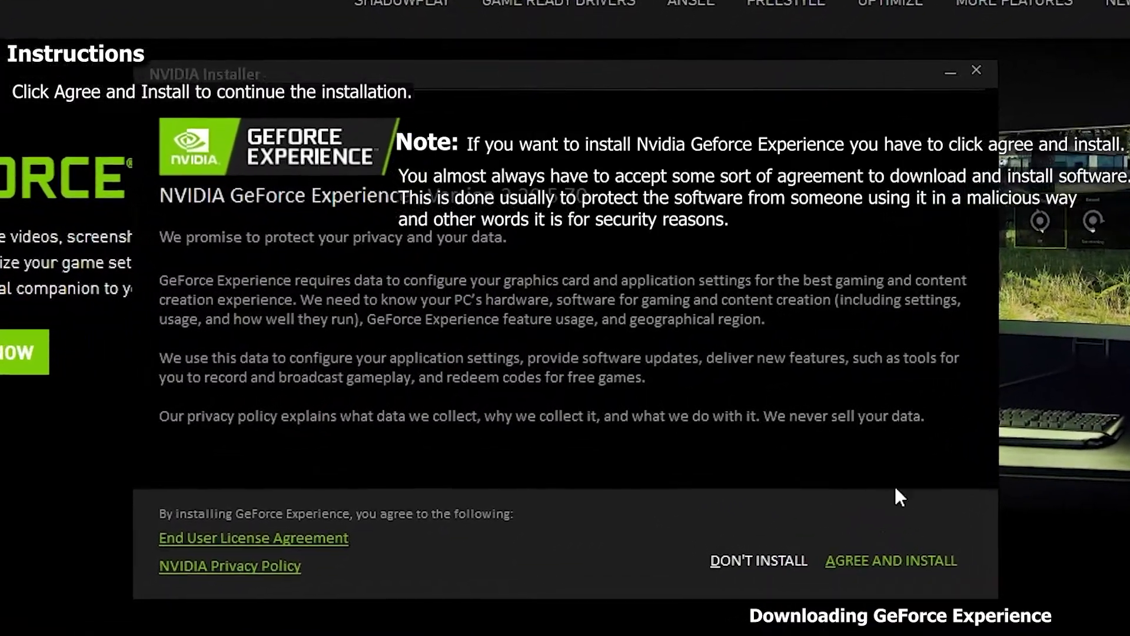
Step: Agree and Install to begin installing GeForce Experience version 3.20.5.70
{"action": "left_click", "coordinate": [891, 560]}
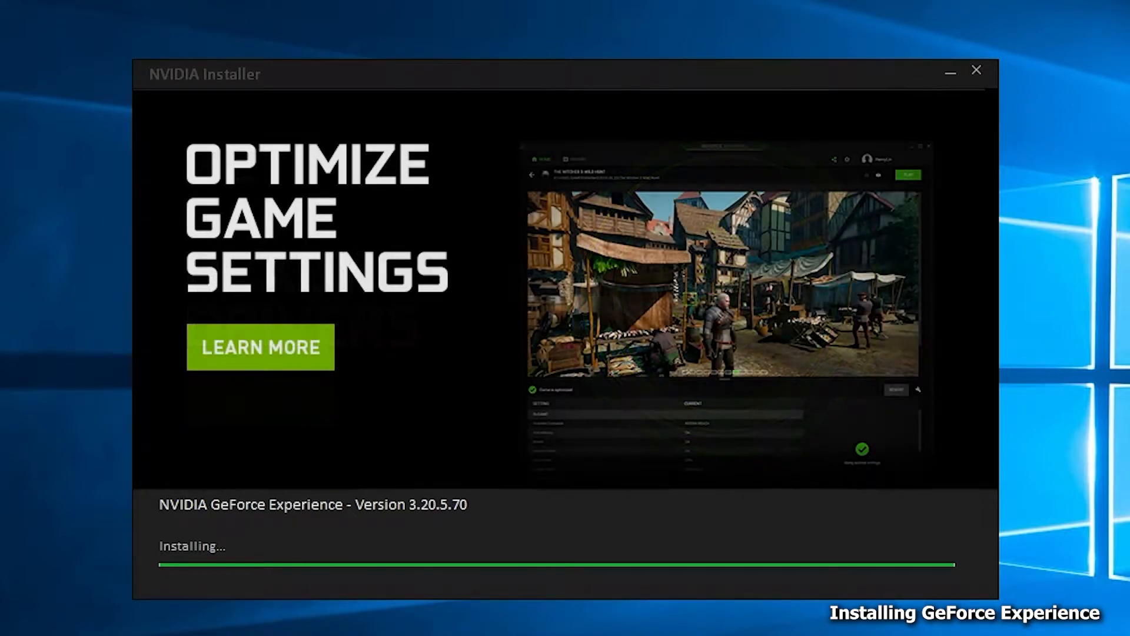
{"action": "mouse_move", "coordinate": [906, 573]}
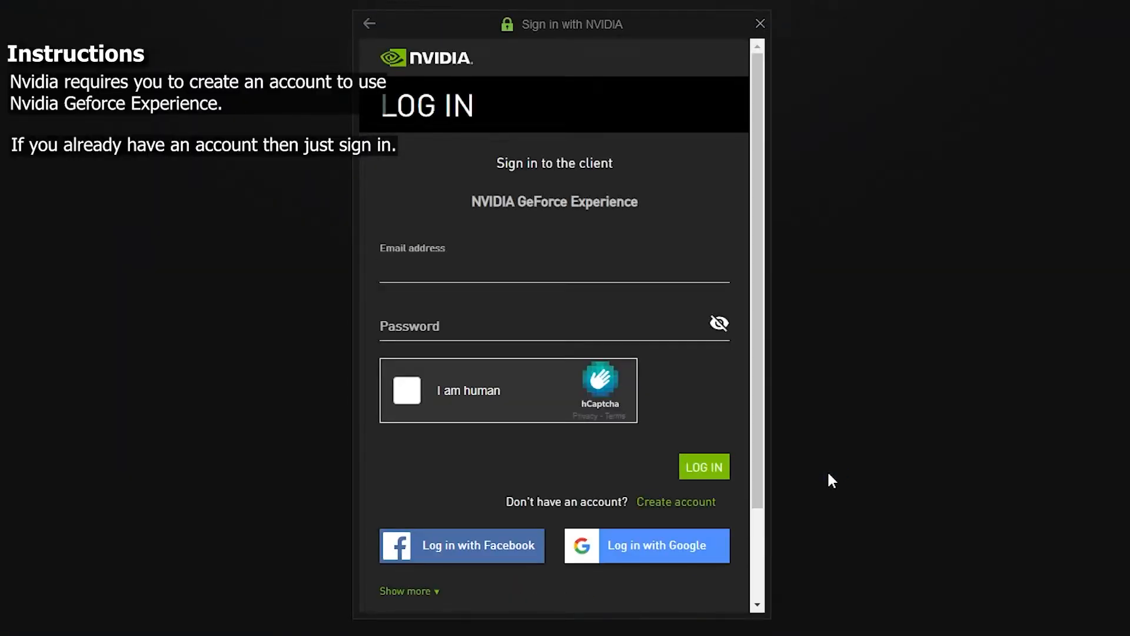
{"action": "mouse_move", "coordinate": [606, 313]}
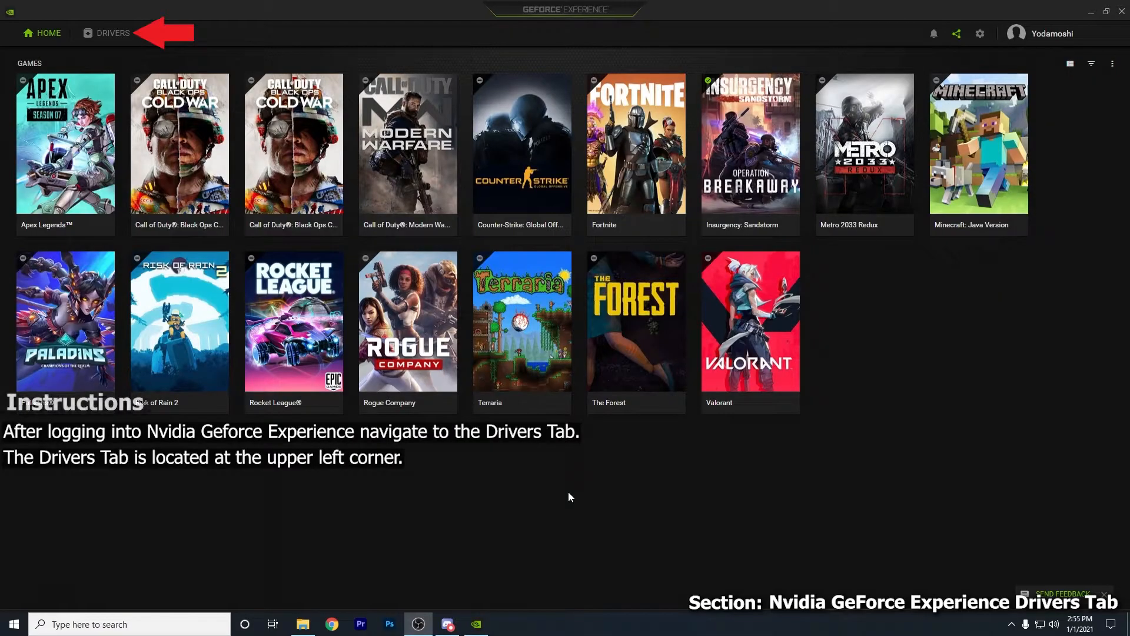
{"action": "mouse_move", "coordinate": [502, 467]}
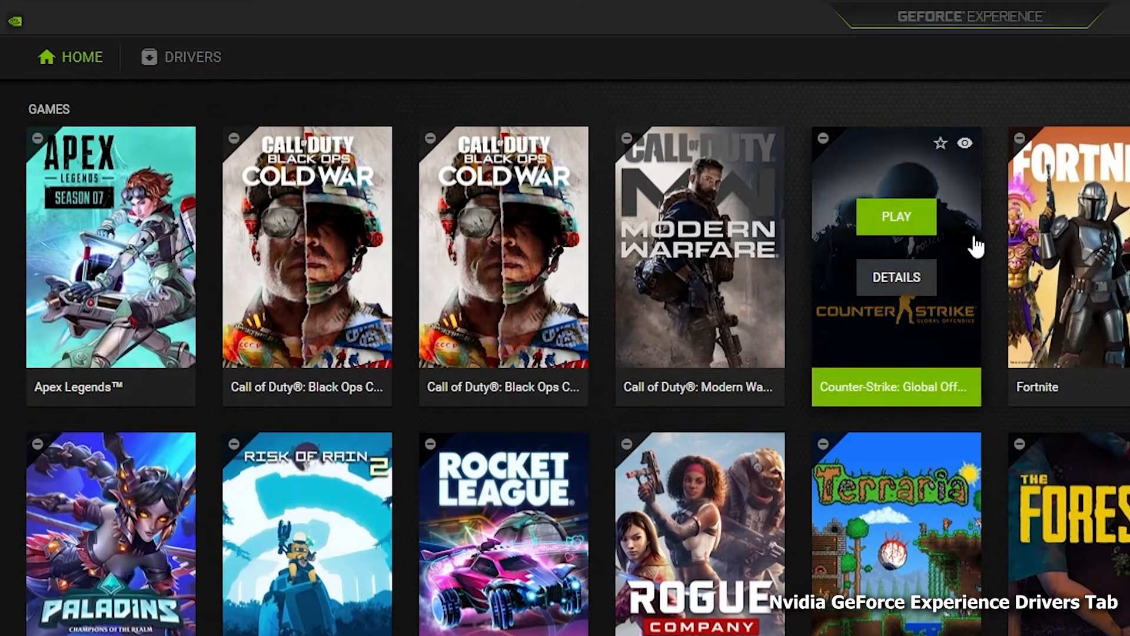
Step: Go to the Drivers tab showing the new Game Ready Driver available
{"action": "left_click", "coordinate": [192, 58]}
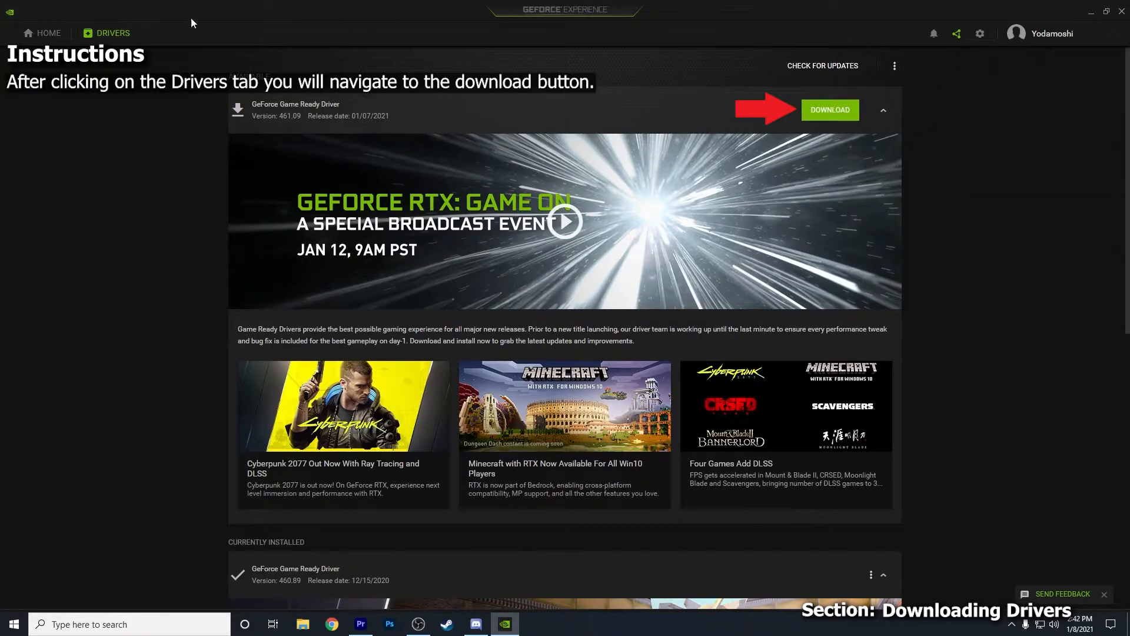
{"action": "mouse_move", "coordinate": [856, 119]}
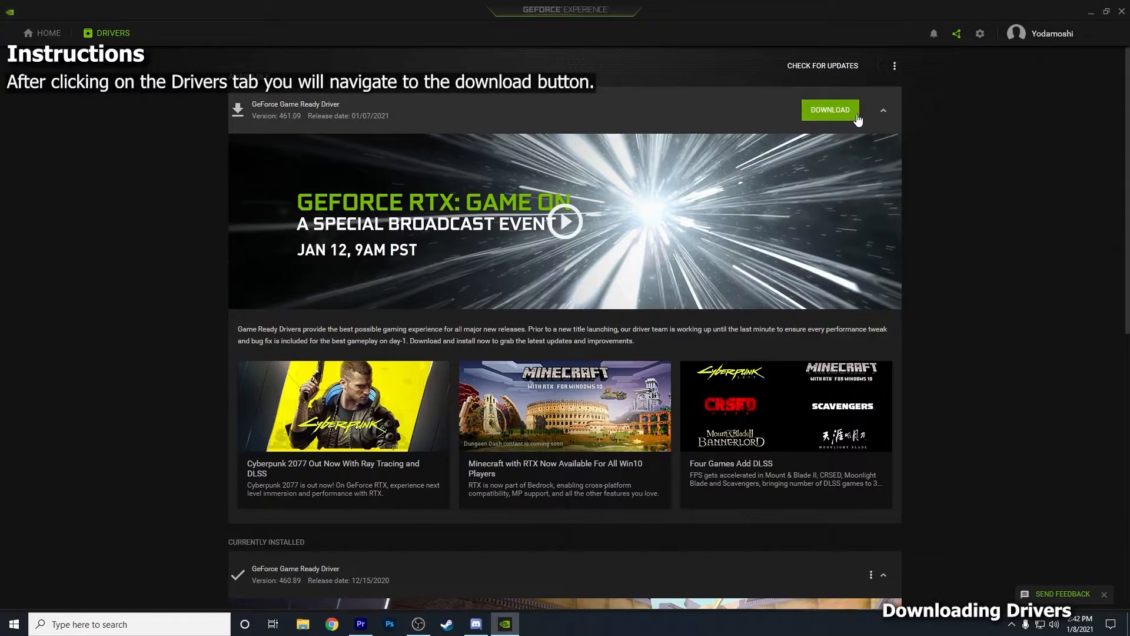
Step: Download GeForce Game Ready Driver 461.09 from the Drivers tab
{"action": "left_click", "coordinate": [830, 110]}
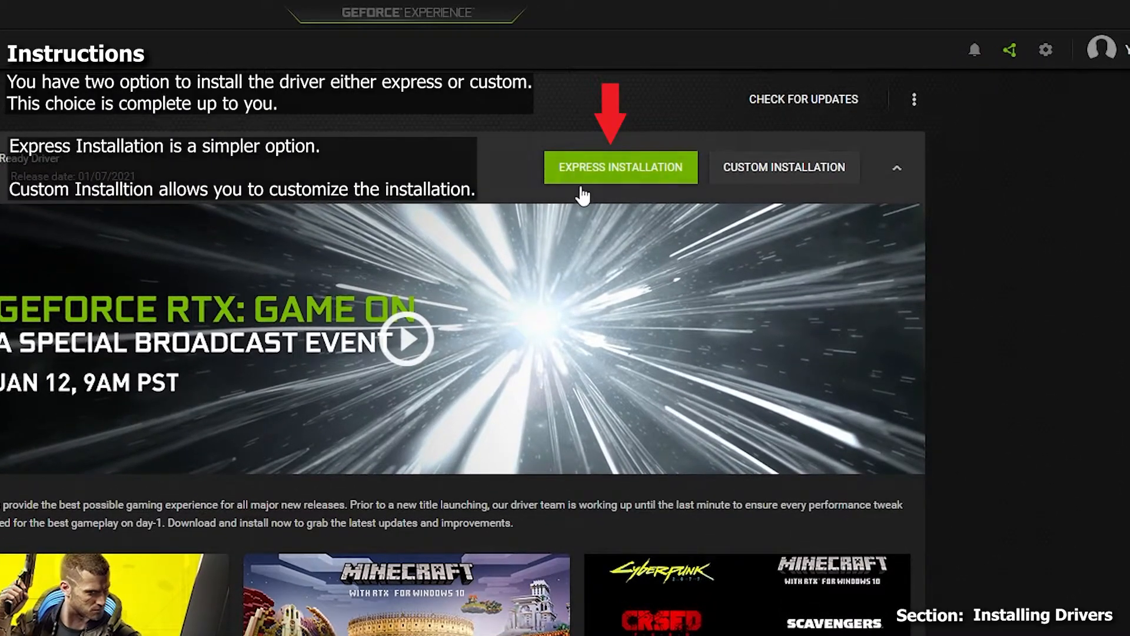
{"action": "mouse_move", "coordinate": [807, 177]}
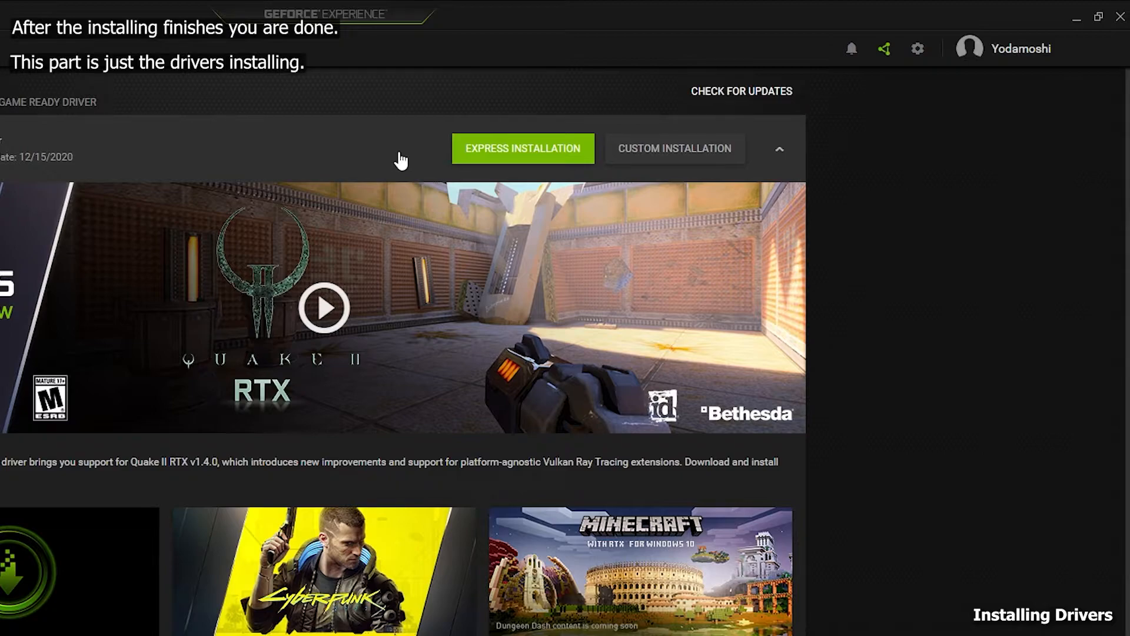
{"action": "mouse_move", "coordinate": [538, 160]}
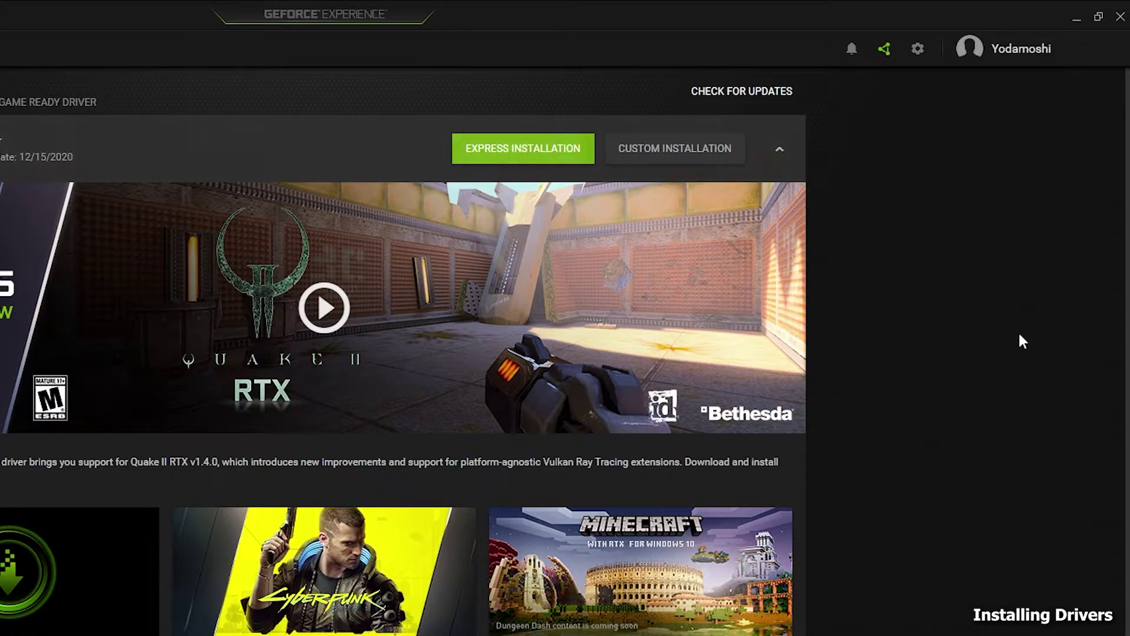
Step: Run Express Installation, allow the UAC prompt, and close the completed install screen
{"action": "left_click", "coordinate": [523, 149]}
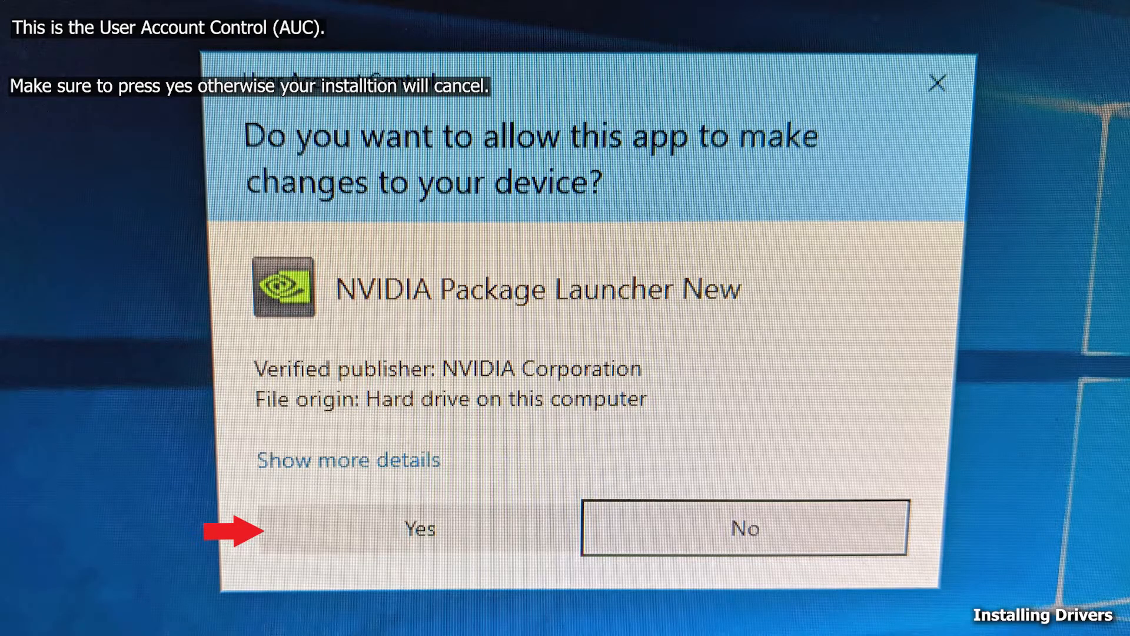
{"action": "left_click", "coordinate": [419, 527]}
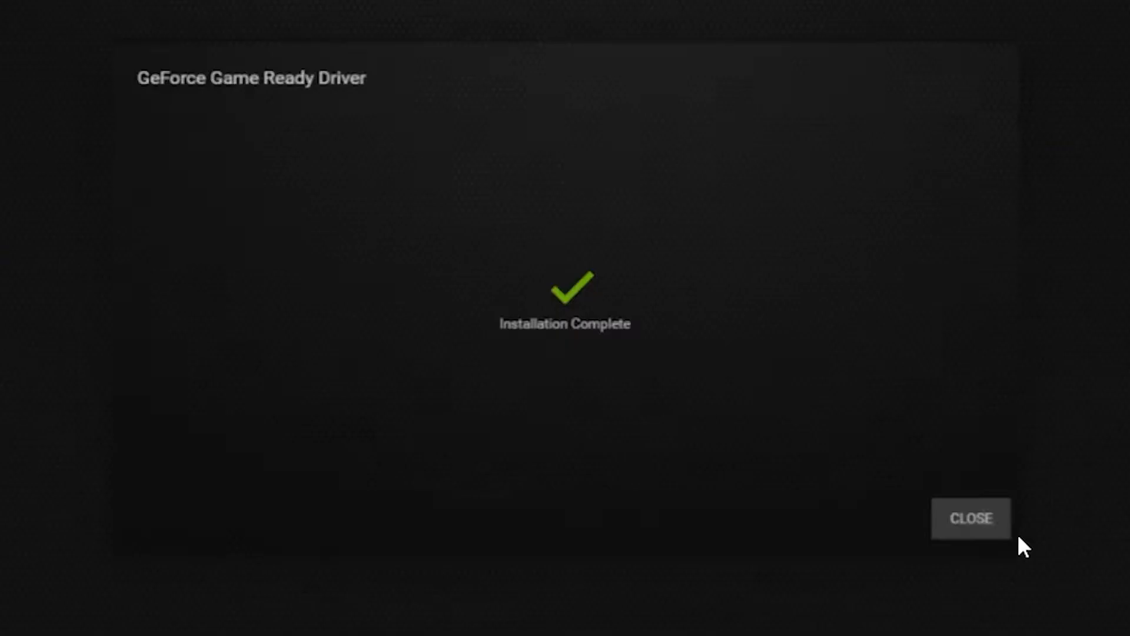
{"action": "left_click", "coordinate": [969, 518]}
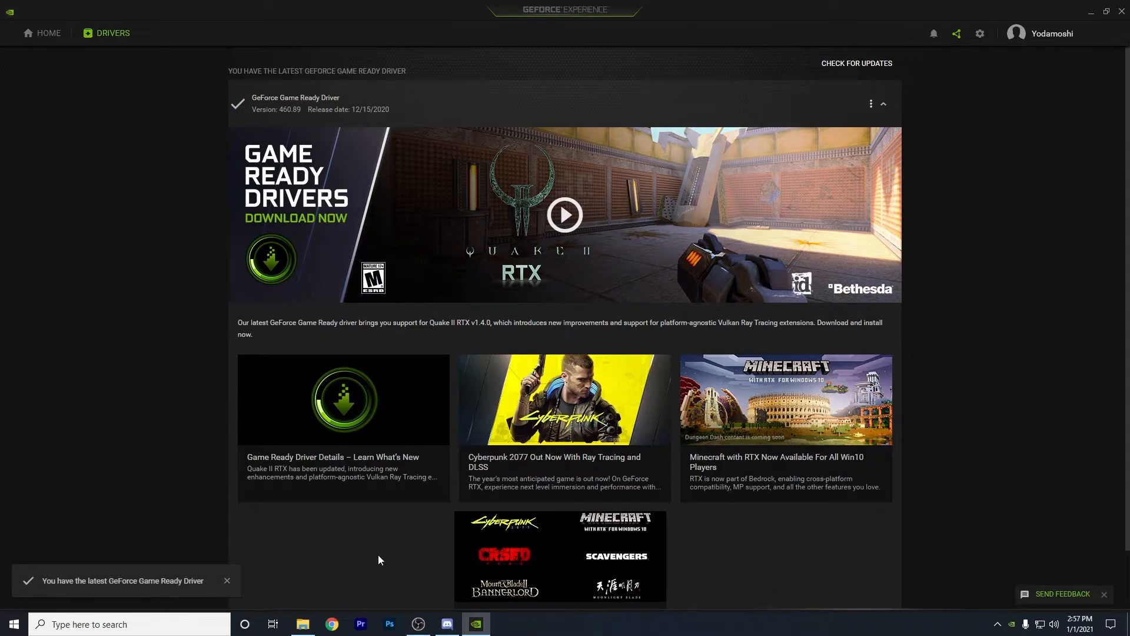
Step: Run Check For Updates and confirm the installed Game Ready Driver is the latest
{"action": "left_click", "coordinate": [113, 33]}
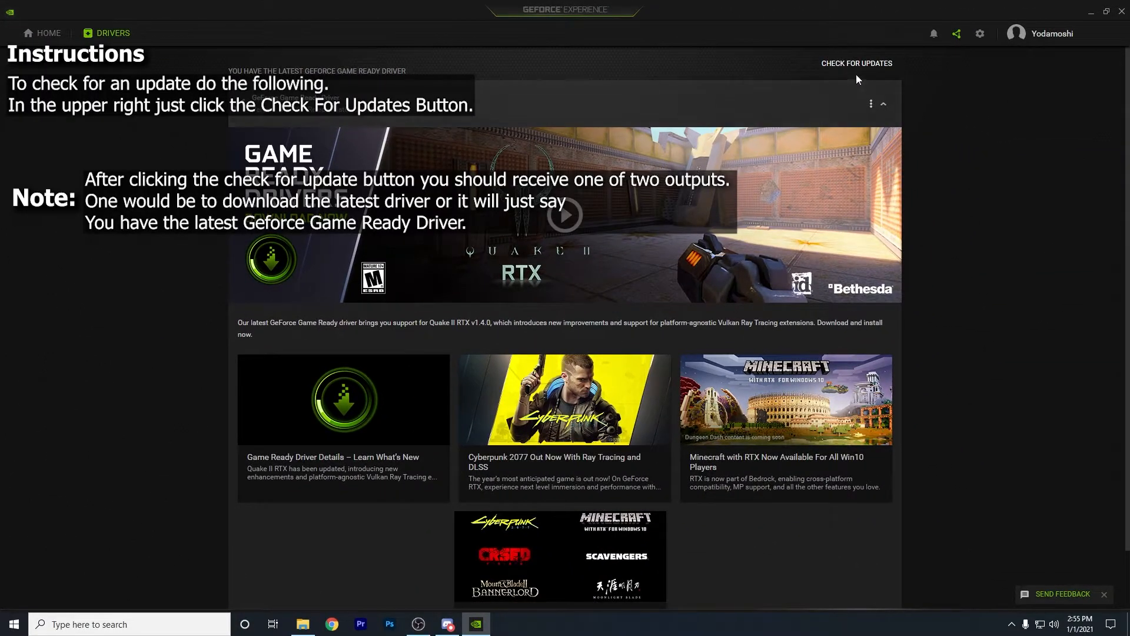
{"action": "left_click", "coordinate": [856, 64]}
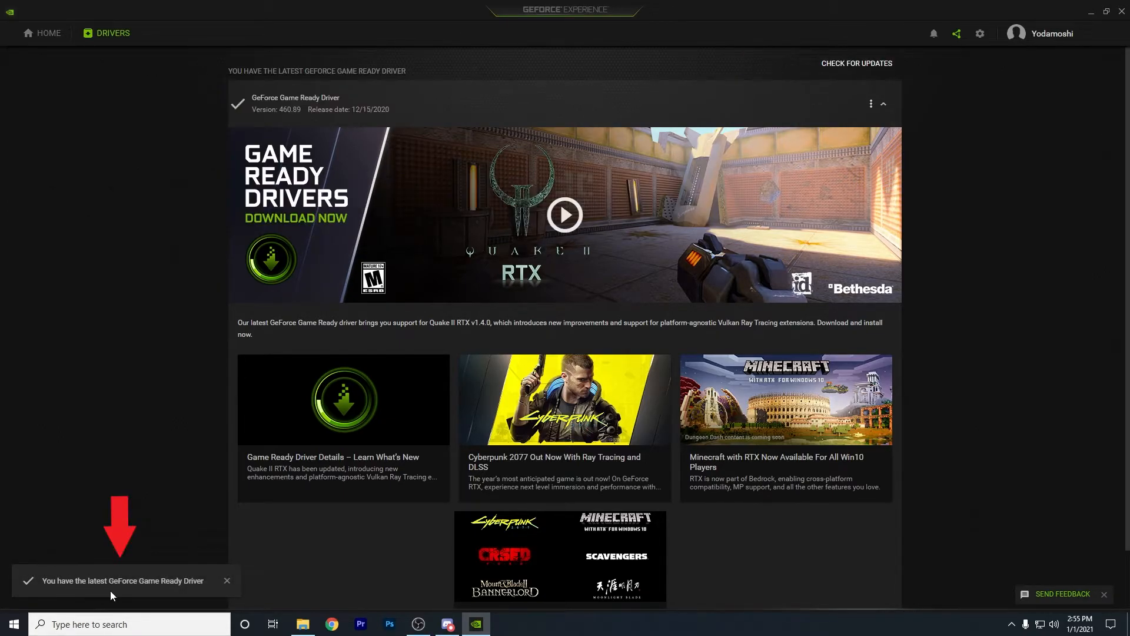
{"action": "mouse_move", "coordinate": [956, 133]}
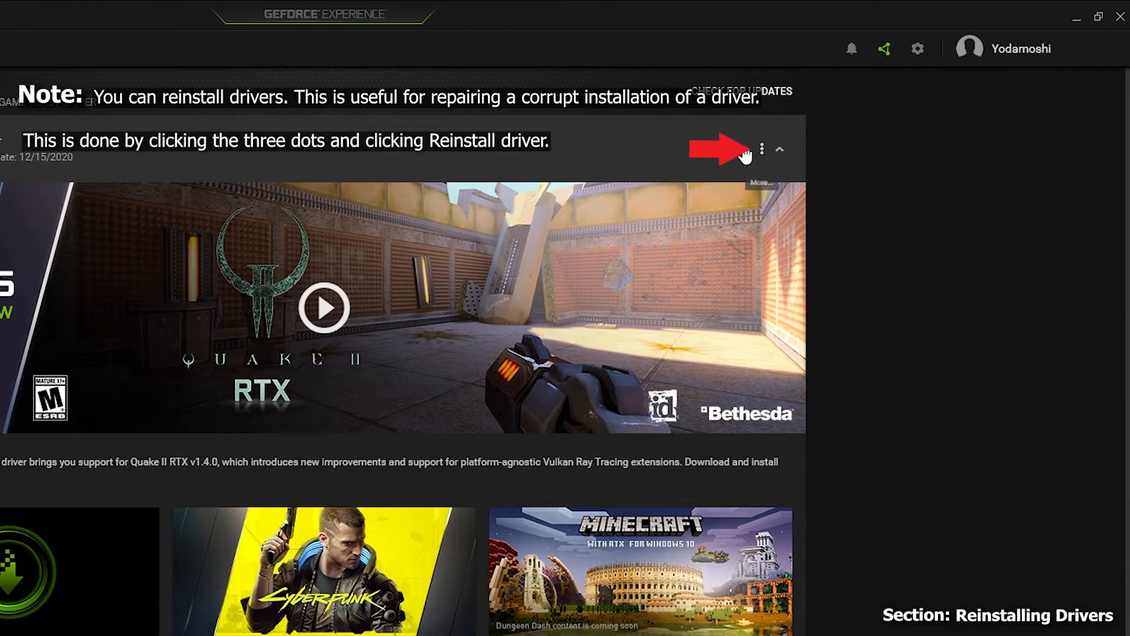
Step: Reinstall the current Game Ready driver from its more-options menu and return to the home screen
{"action": "left_click", "coordinate": [762, 149]}
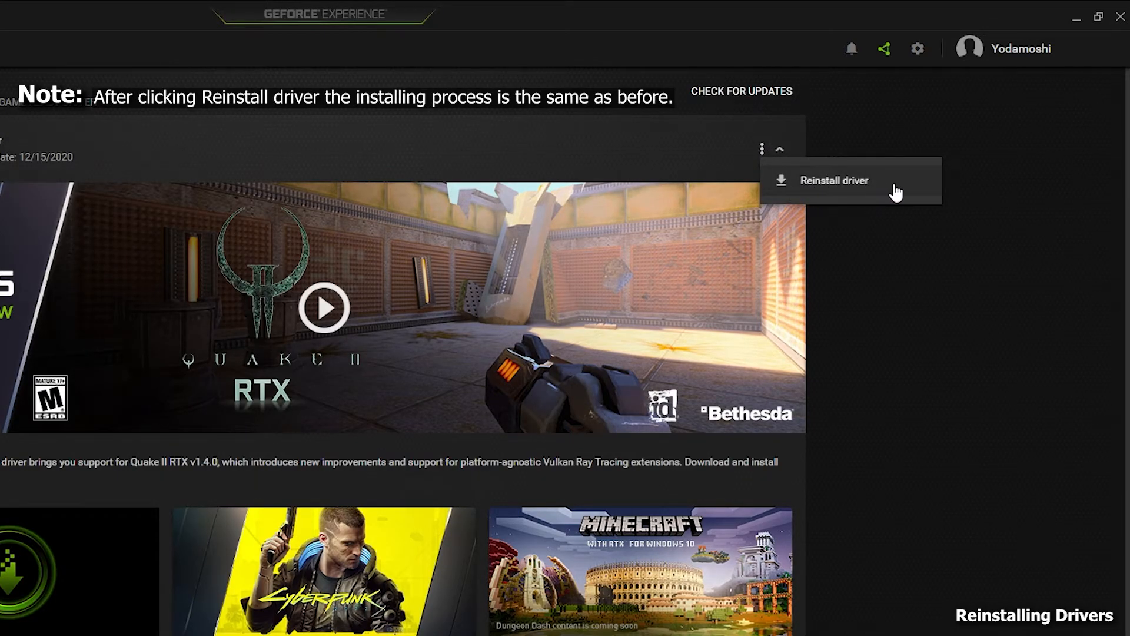
{"action": "mouse_move", "coordinate": [904, 189]}
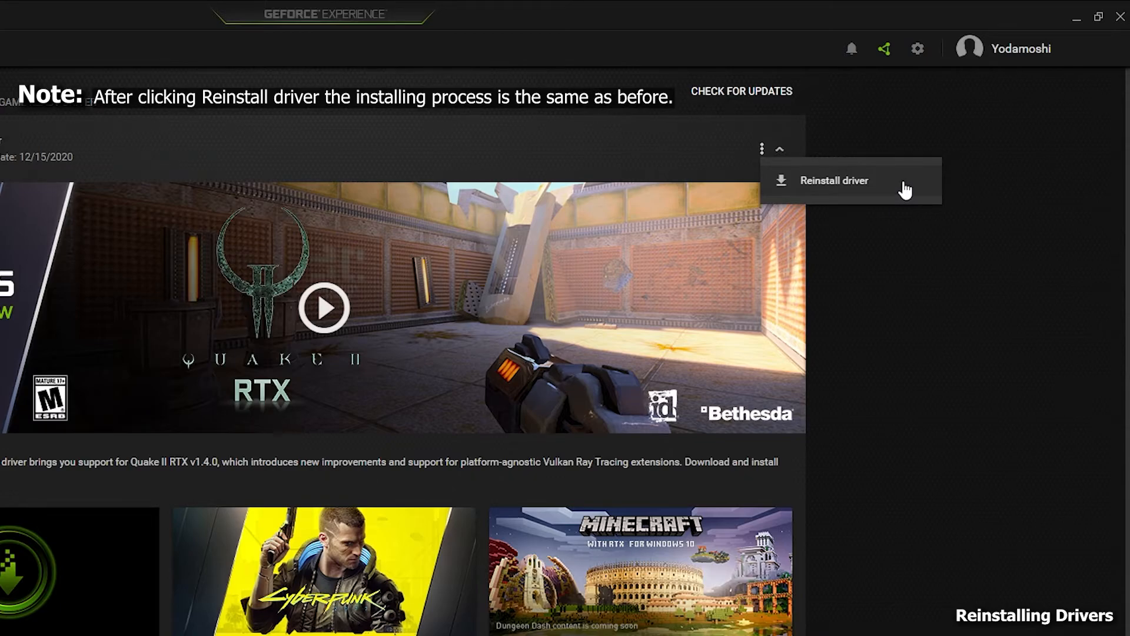
{"action": "left_click", "coordinate": [833, 180]}
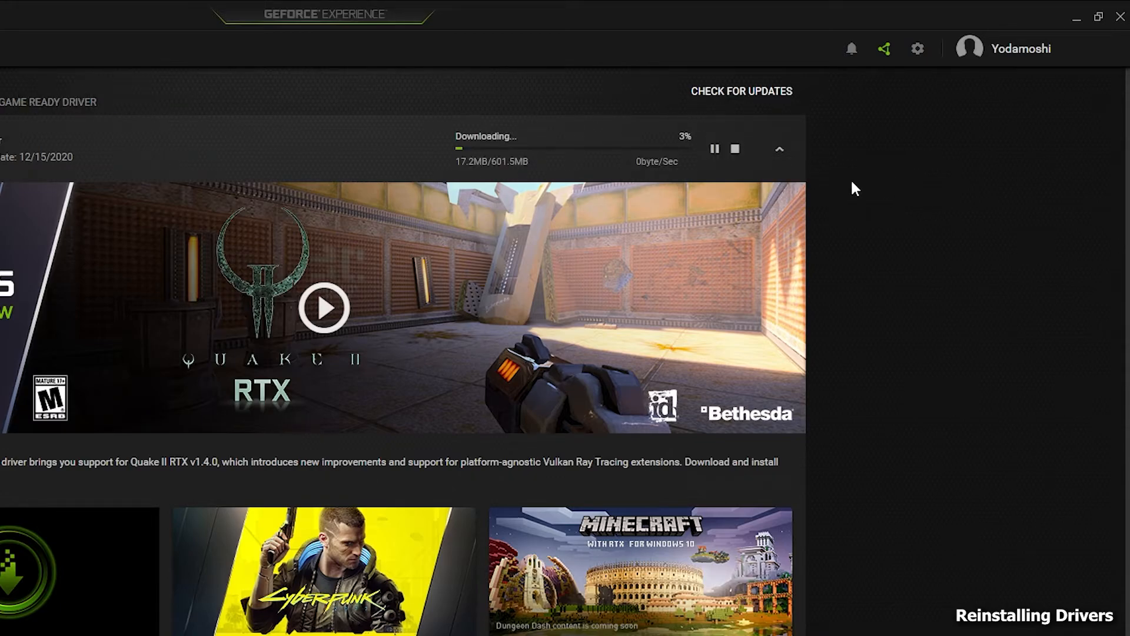
{"action": "mouse_move", "coordinate": [372, 161]}
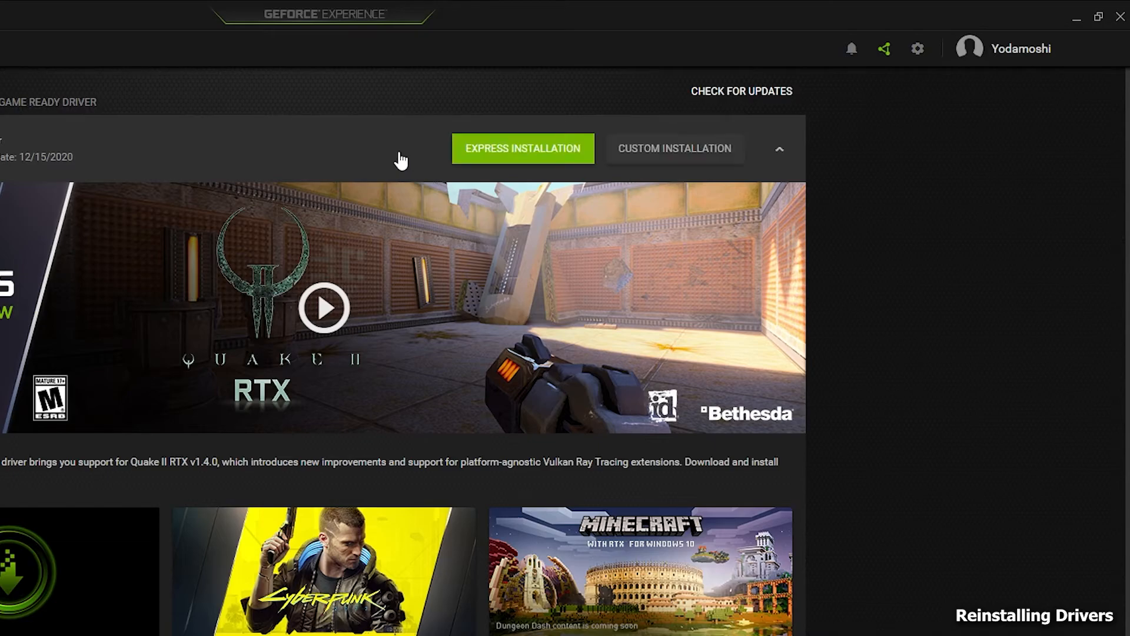
{"action": "left_click", "coordinate": [43, 33]}
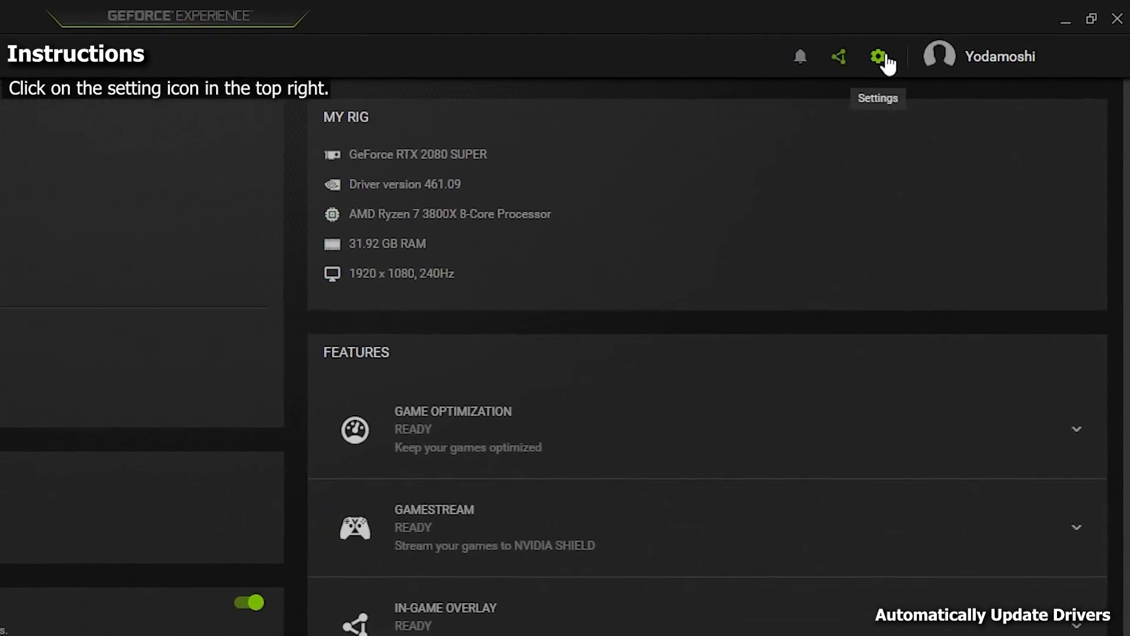
Step: In Settings under Downloads, enable 'Automatically download driver updates and let me choose when to install'
{"action": "left_click", "coordinate": [878, 57]}
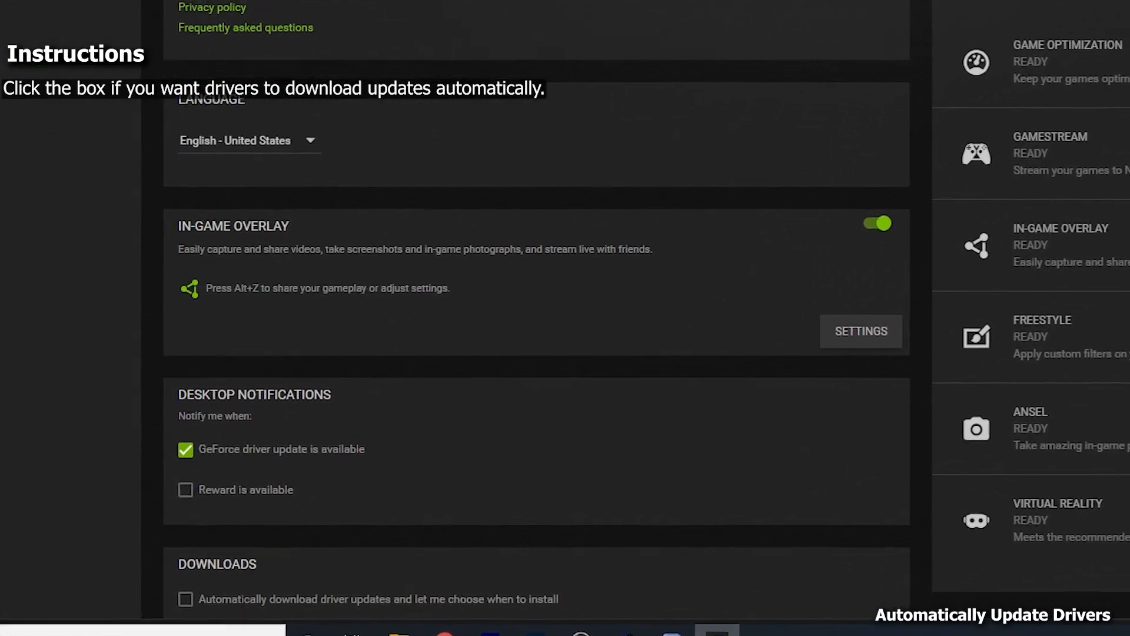
{"action": "scroll", "scroll_direction": "down", "scroll_amount": 3}
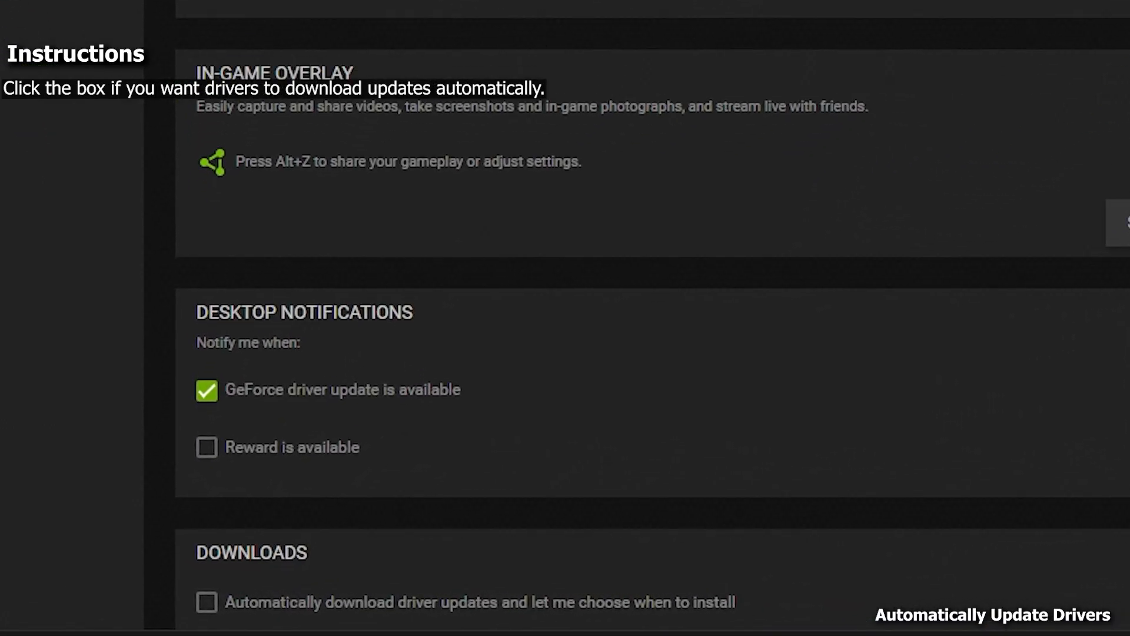
{"action": "mouse_move", "coordinate": [140, 449]}
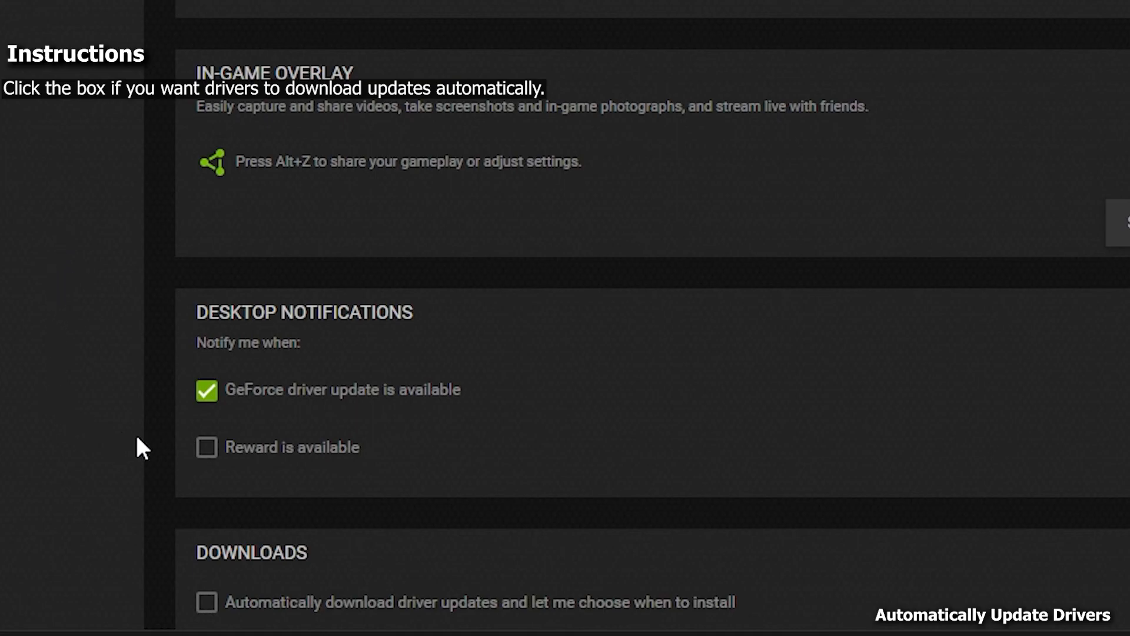
{"action": "scroll", "scroll_direction": "down", "scroll_amount": 3}
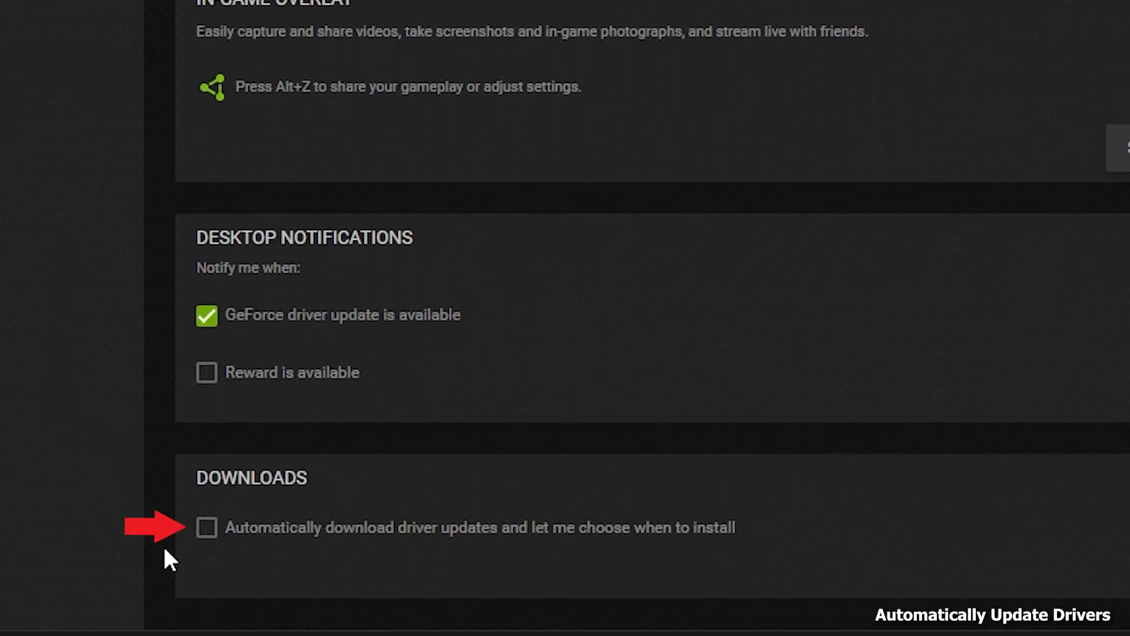
{"action": "left_click", "coordinate": [207, 527]}
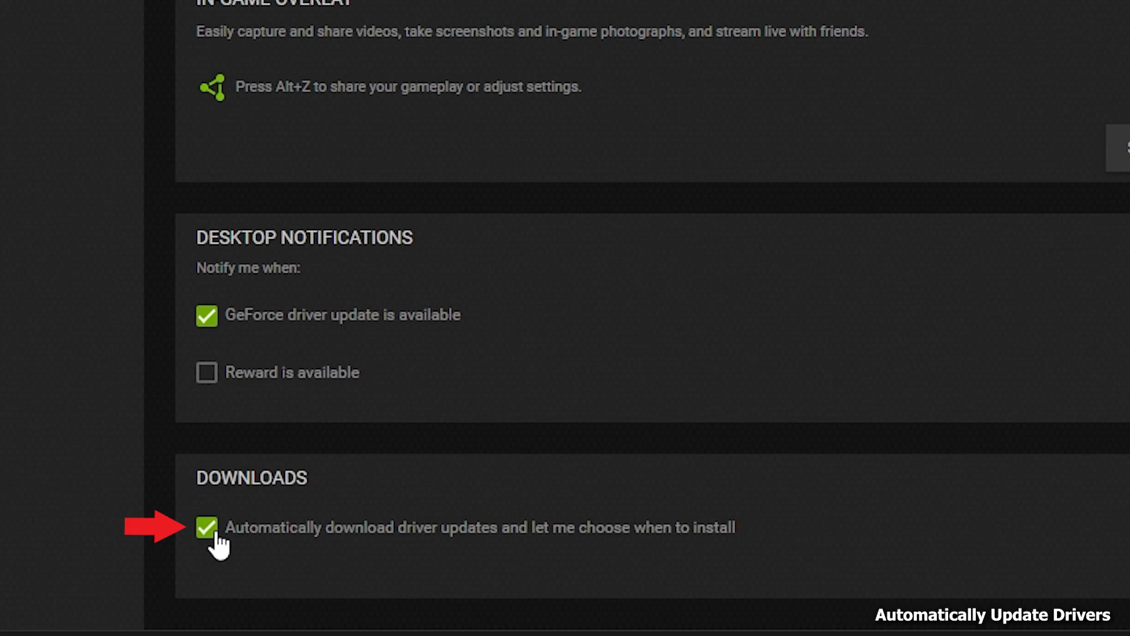